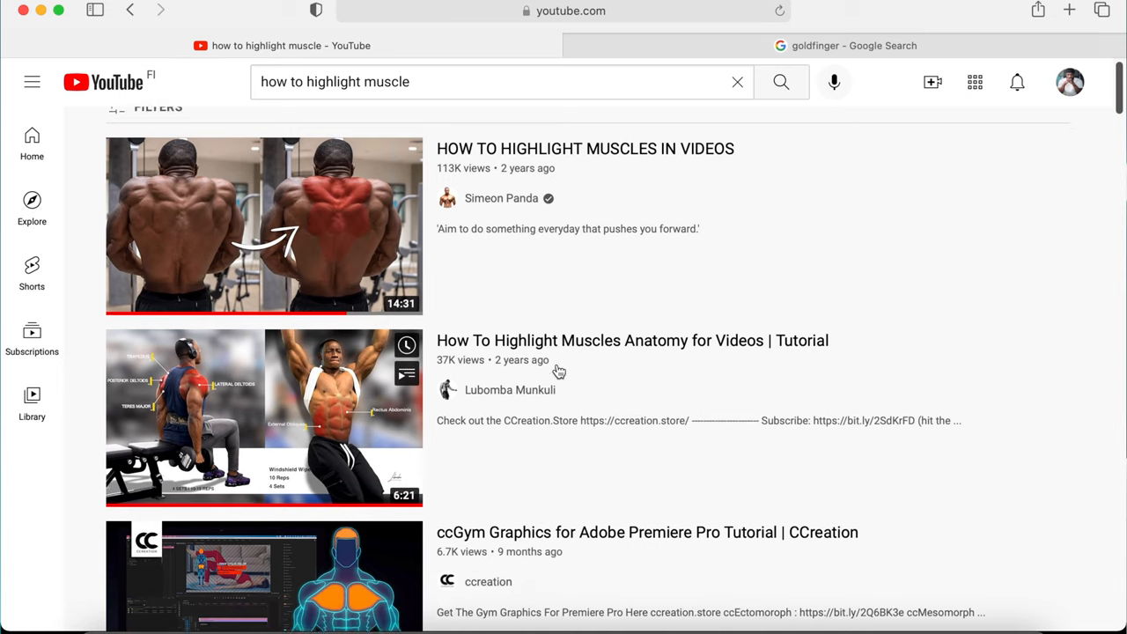
Freeze the clip at 3:00 with Shift+H, shorten the hold, and Option-drag a copy above
{"action": "left_click", "coordinate": [265, 226]}
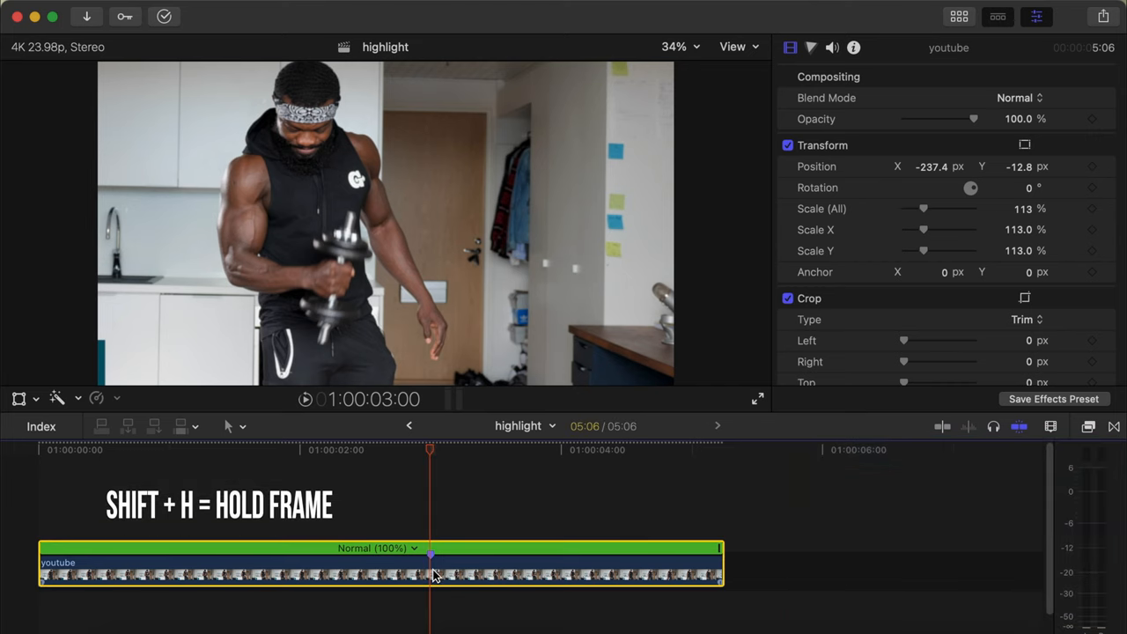
{"action": "key", "text": "shift+h"}
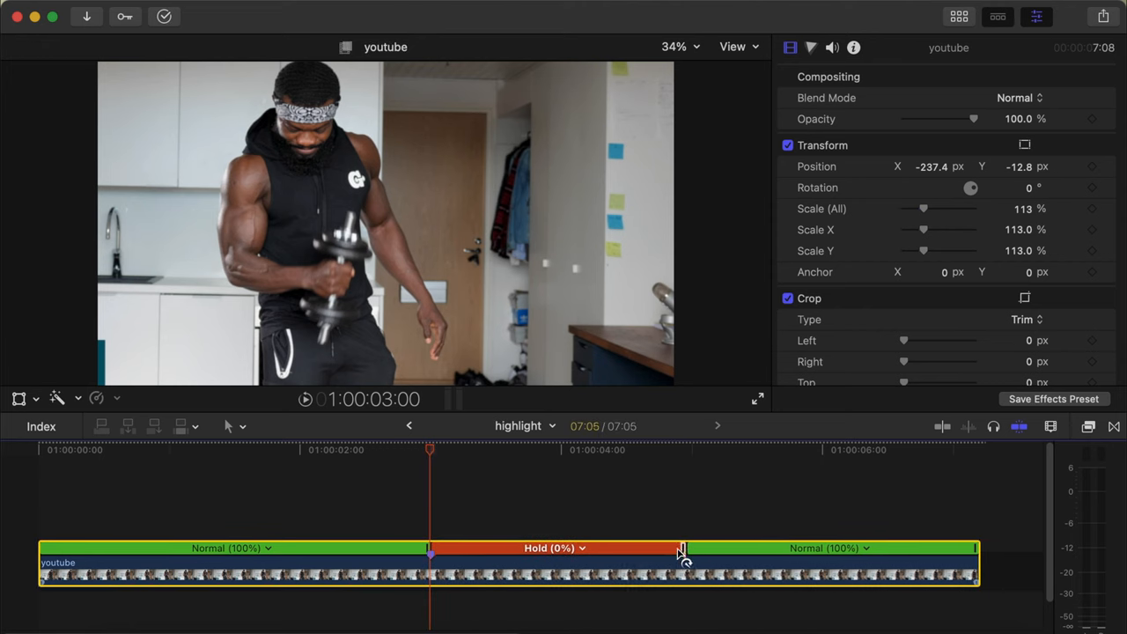
{"action": "left_click_drag", "start_coordinate": [682, 548], "coordinate": [643, 548]}
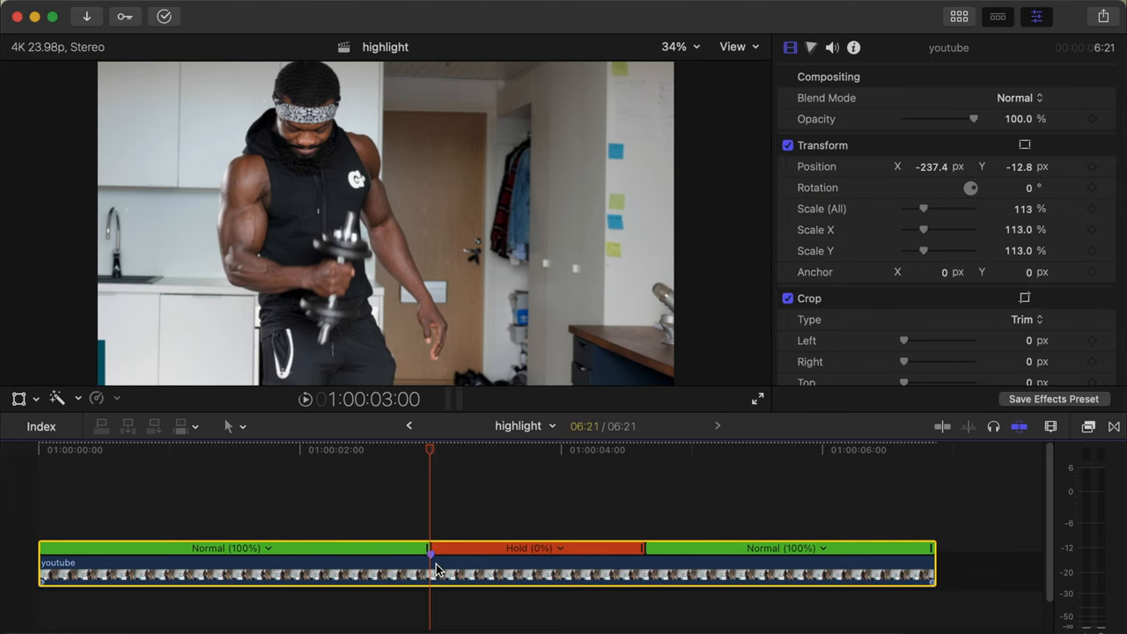
{"action": "left_click_drag", "start_coordinate": [437, 570], "coordinate": [438, 520]}
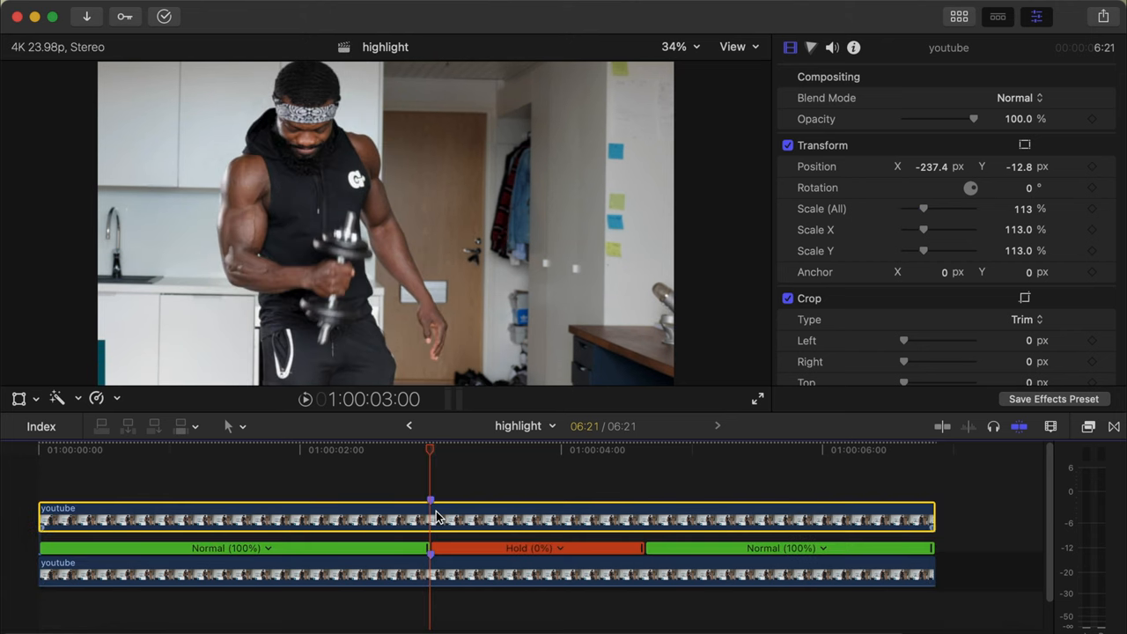
Show the retime bar and trim the upper copy's start to the beginning of the Hold section
{"action": "key", "text": "cmd+r"}
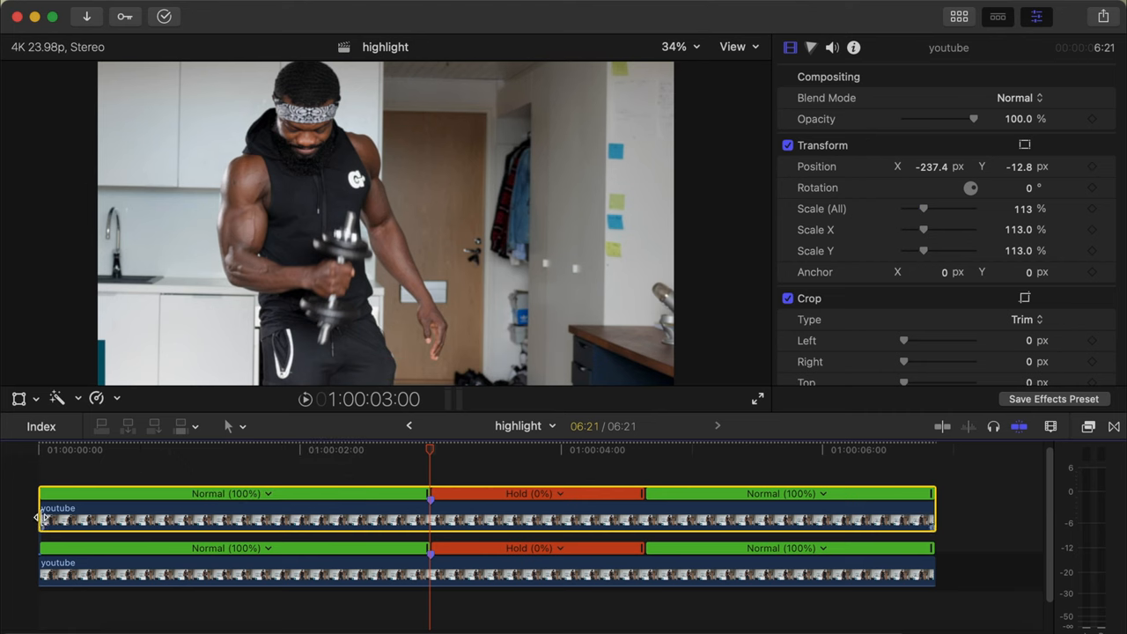
{"action": "left_click_drag", "start_coordinate": [39, 518], "coordinate": [445, 518]}
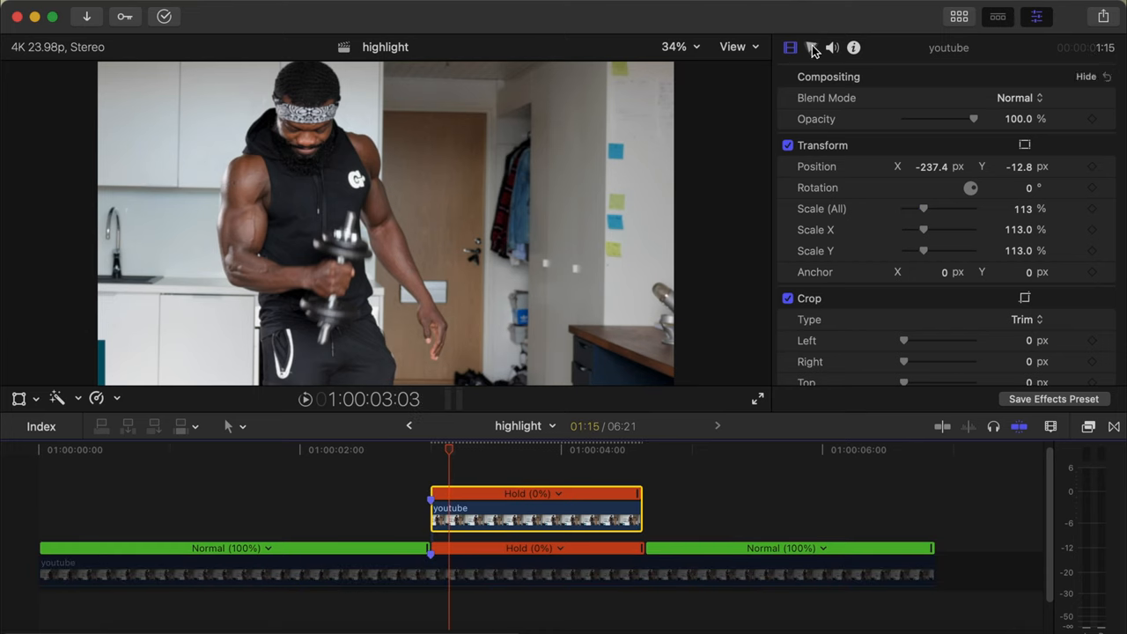
Add Color Curves to the copy, uncheck Preserve Luma and pull the blue curve to zero
{"action": "left_click", "coordinate": [811, 47]}
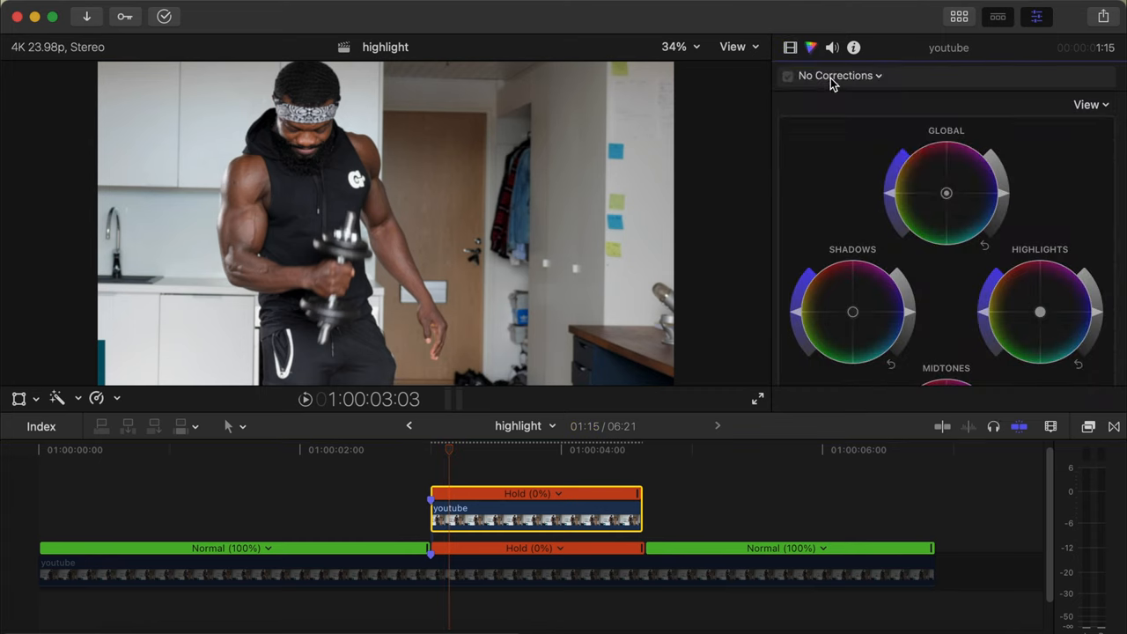
{"action": "left_click", "coordinate": [838, 75]}
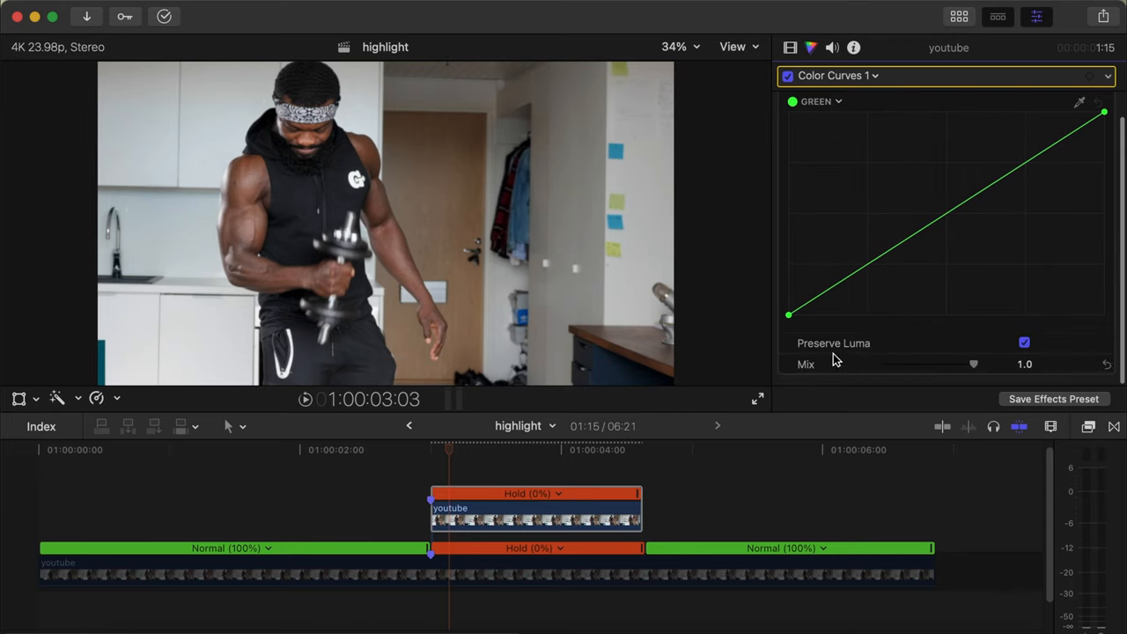
{"action": "left_click", "coordinate": [1025, 342]}
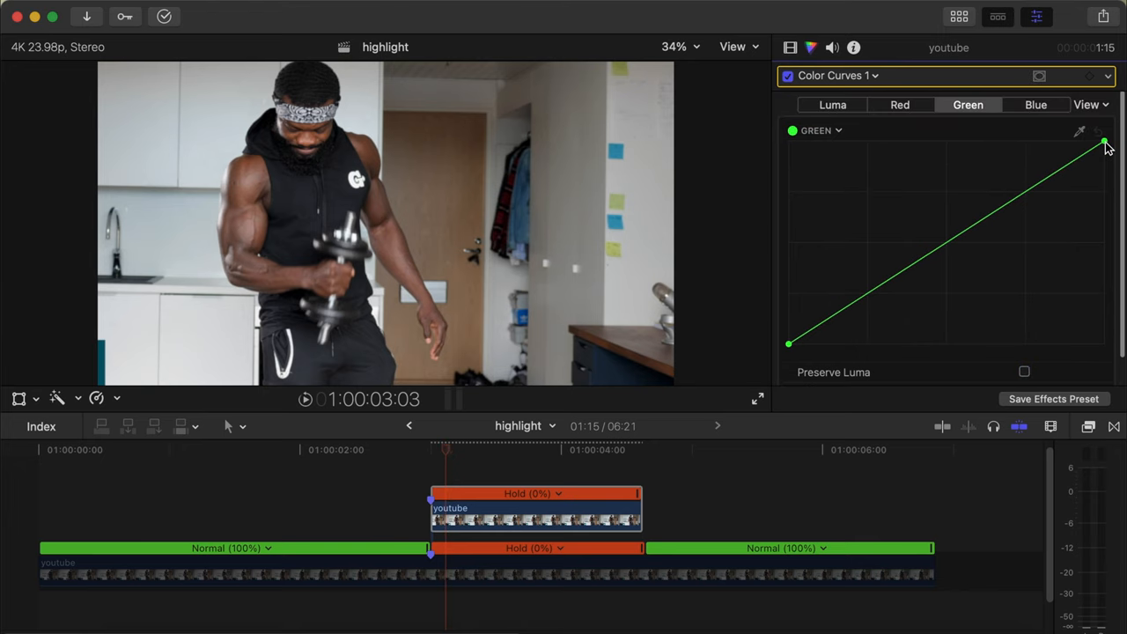
{"action": "left_click", "coordinate": [1036, 105]}
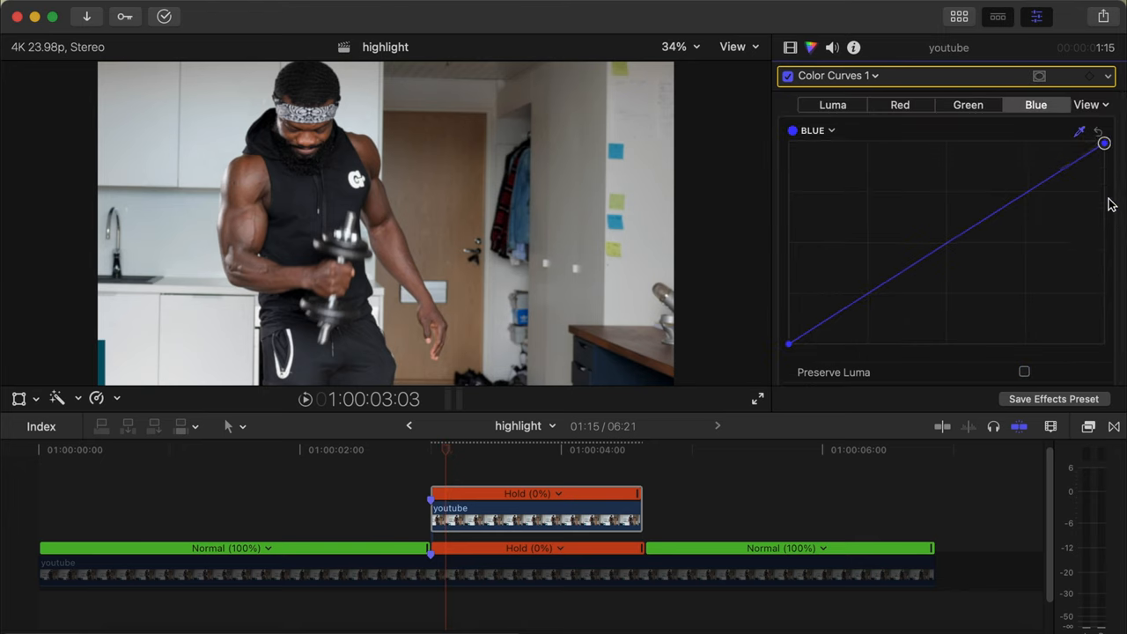
{"action": "left_click_drag", "start_coordinate": [1104, 143], "coordinate": [1104, 344]}
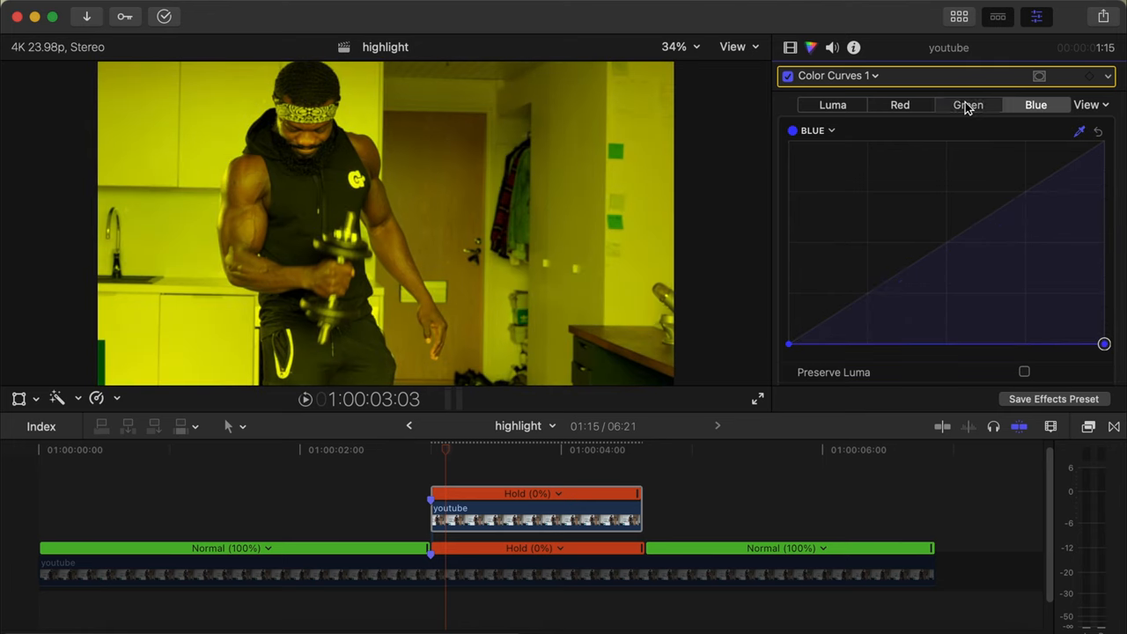
Flatten the green curve as well so the frozen copy tints deep red
{"action": "left_click", "coordinate": [968, 105]}
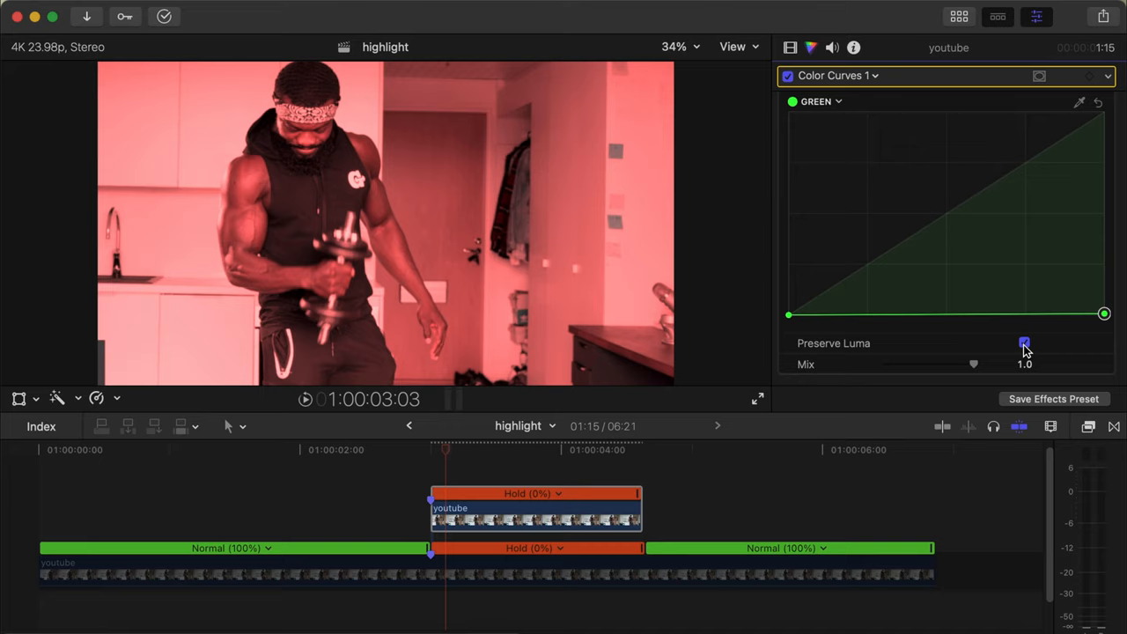
{"action": "left_click", "coordinate": [1024, 343]}
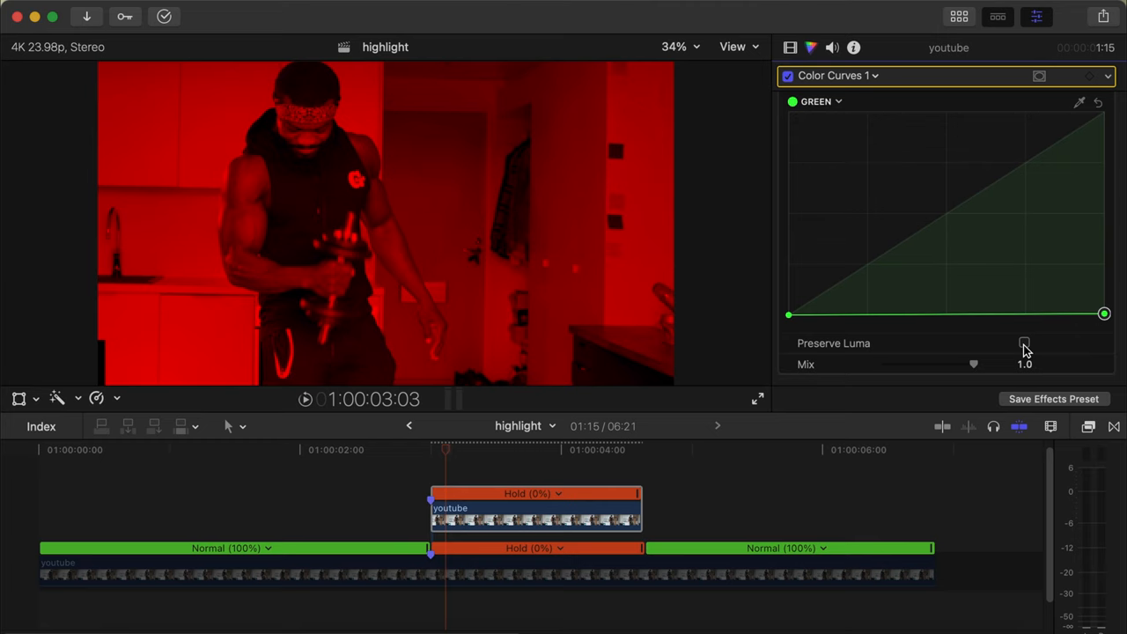
{"action": "left_click", "coordinate": [1024, 343]}
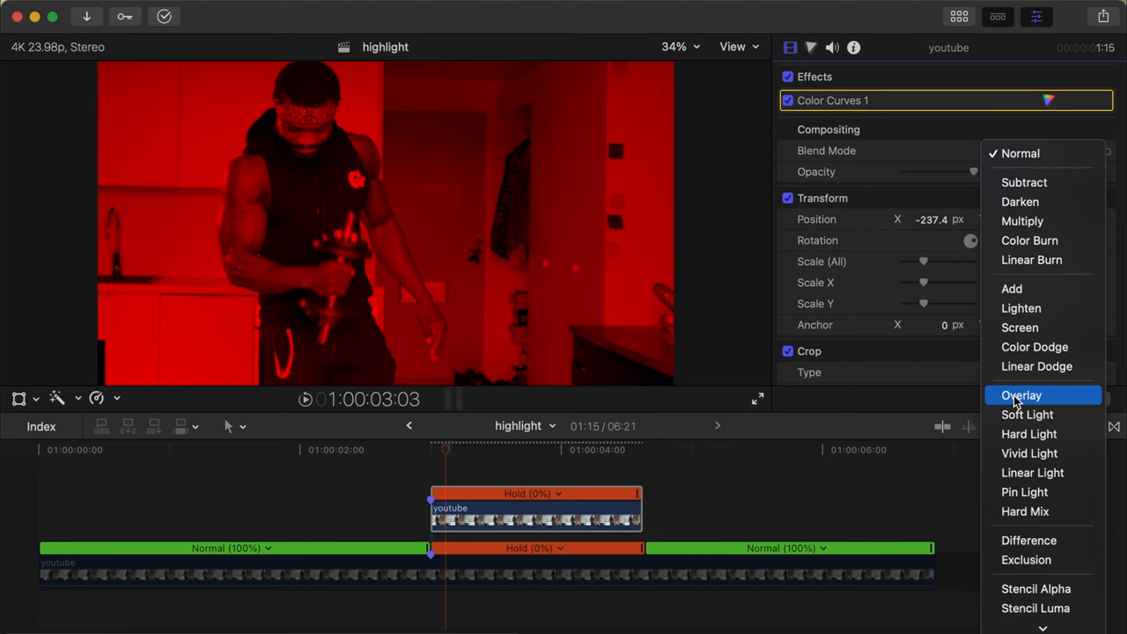
Set the red copy's Blend Mode to Soft Light and show the Effects browser
{"action": "left_click", "coordinate": [1027, 415]}
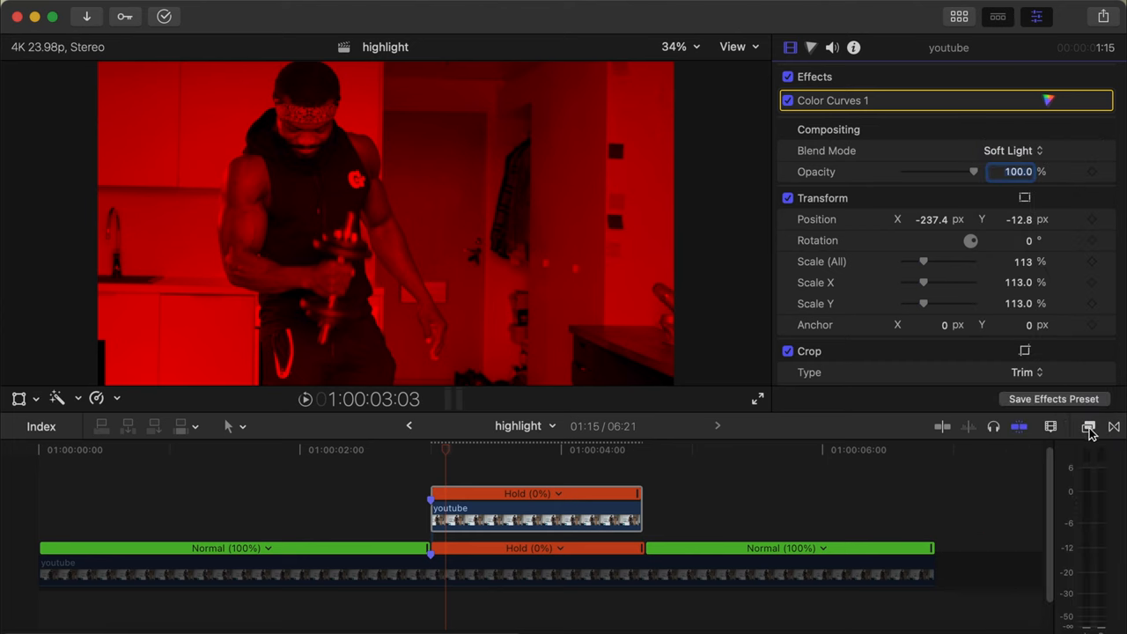
{"action": "left_click", "coordinate": [1088, 427]}
{"action": "type", "text": "mask"}
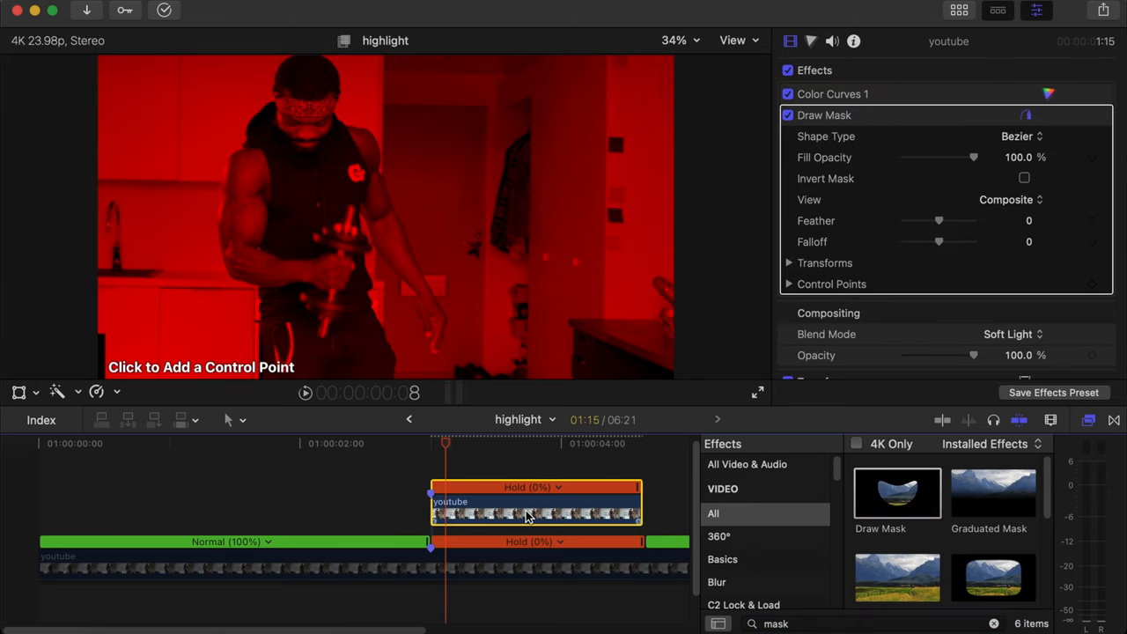
At 100% zoom draw a closed mask around the biceps, smooth its points, then zoom back out
{"action": "left_click", "coordinate": [680, 41]}
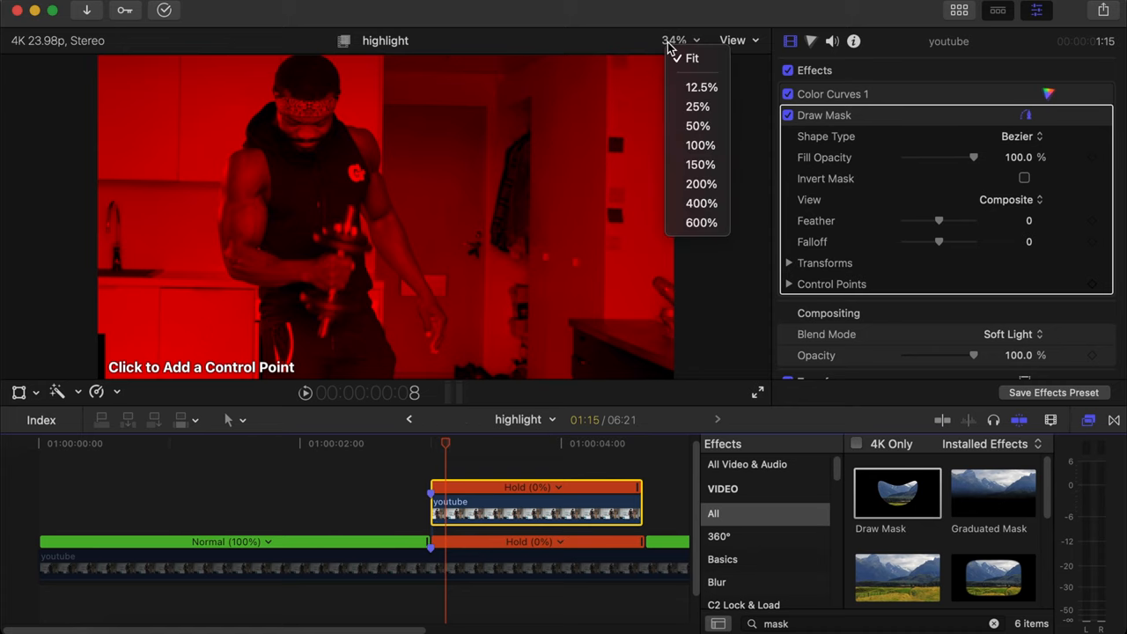
{"action": "left_click", "coordinate": [700, 145]}
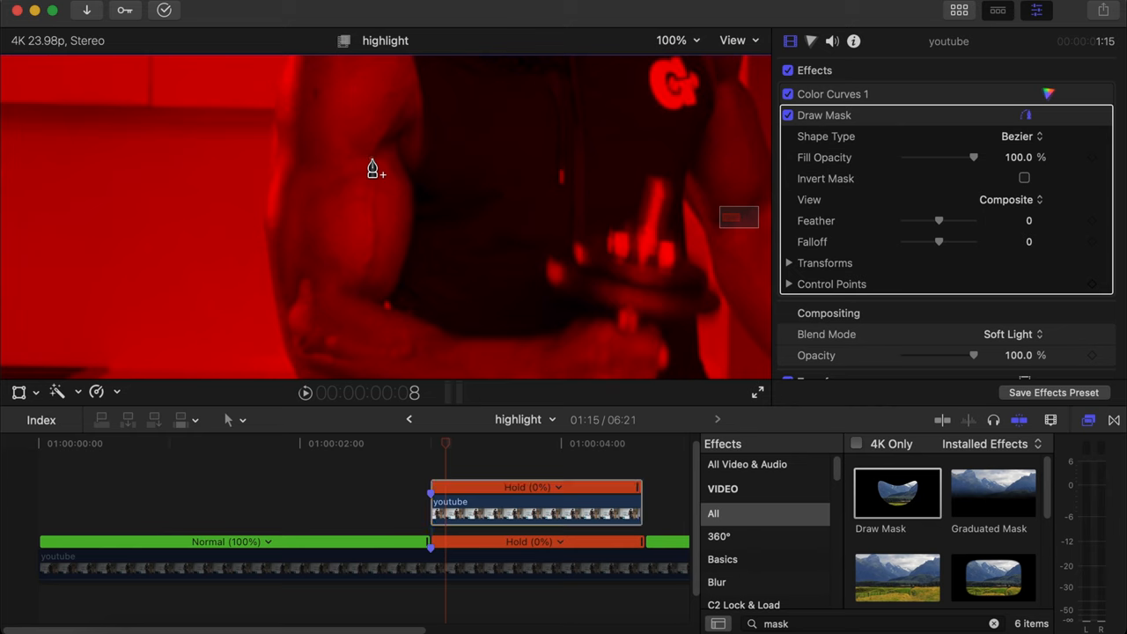
{"action": "mouse_move", "coordinate": [308, 242]}
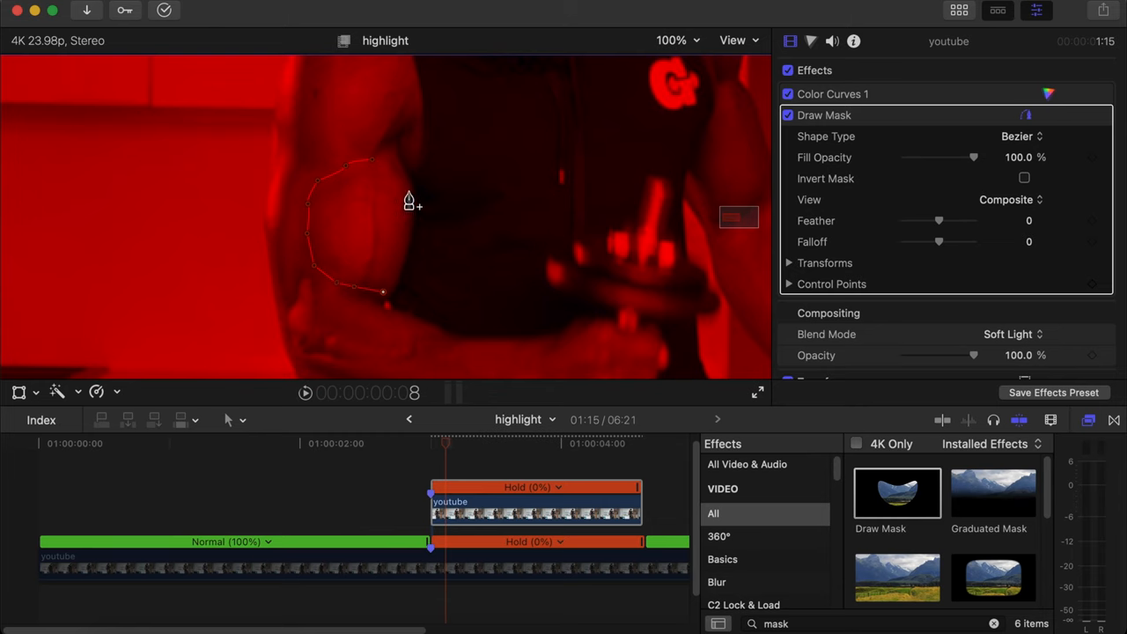
{"action": "right_click", "coordinate": [383, 292]}
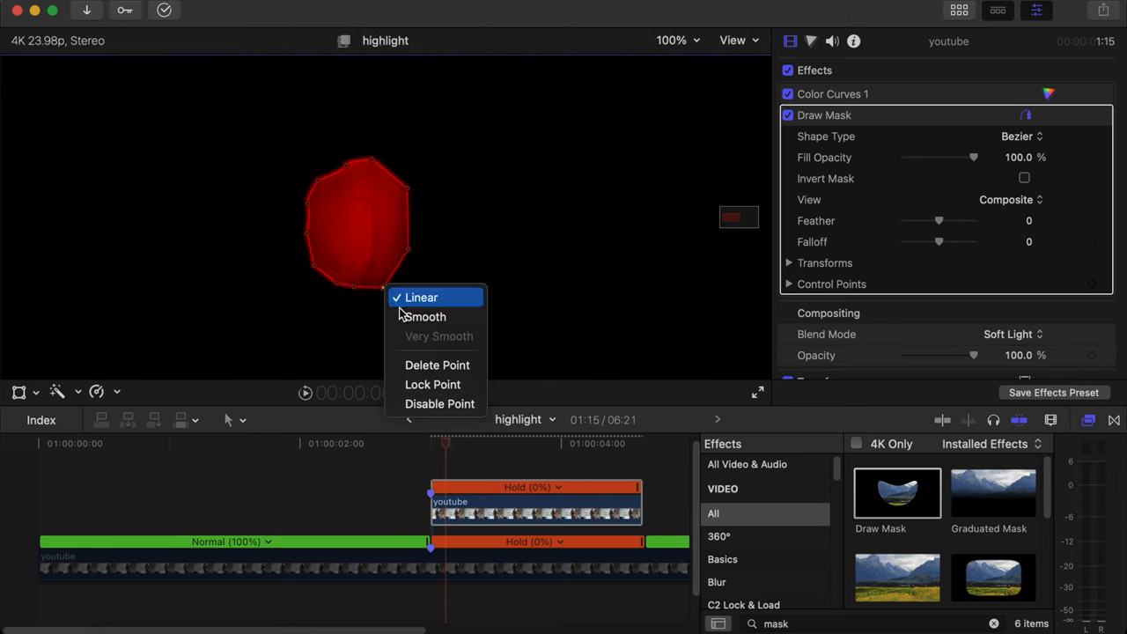
{"action": "left_click", "coordinate": [672, 41]}
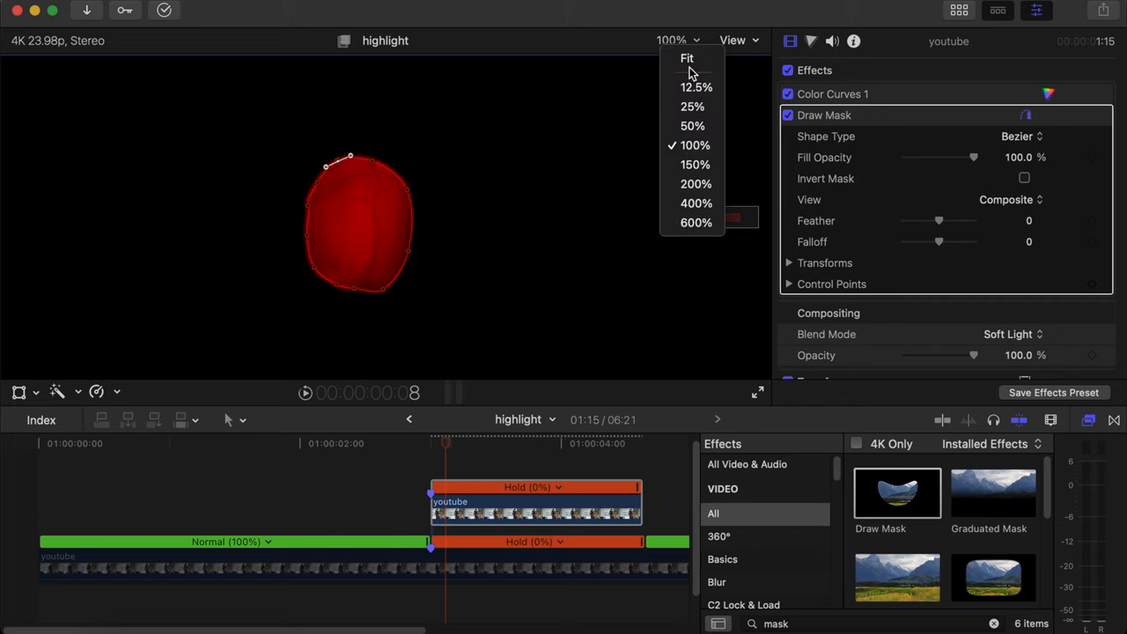
{"action": "left_click", "coordinate": [686, 58]}
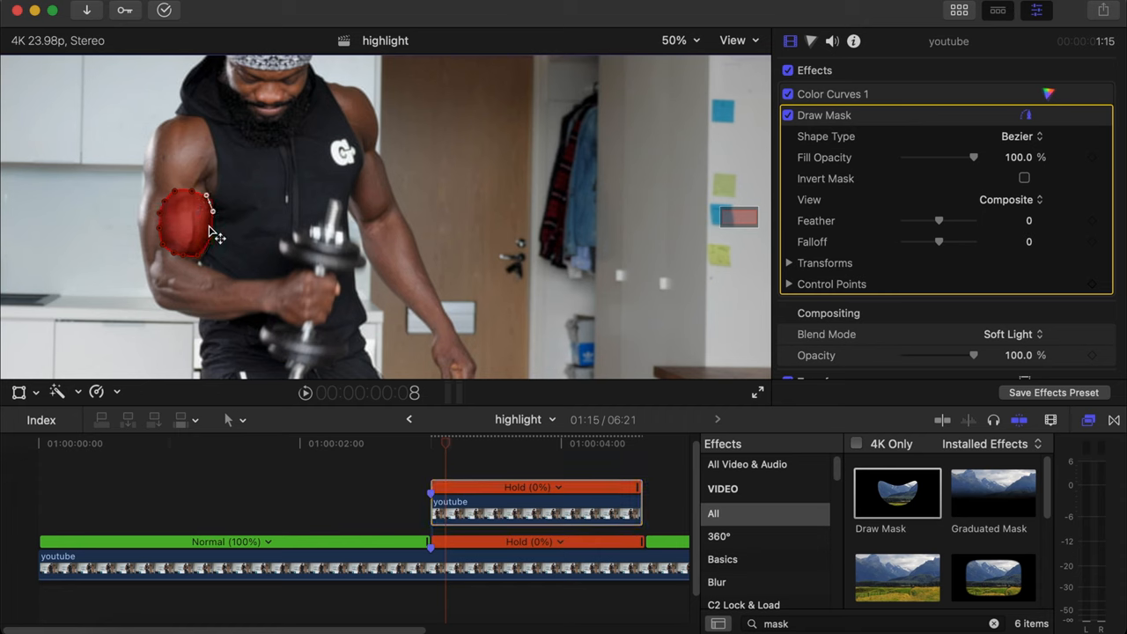
Move the Draw Mask shape onto the biceps and hide its on-screen controls
{"action": "left_click_drag", "start_coordinate": [209, 198], "coordinate": [212, 227]}
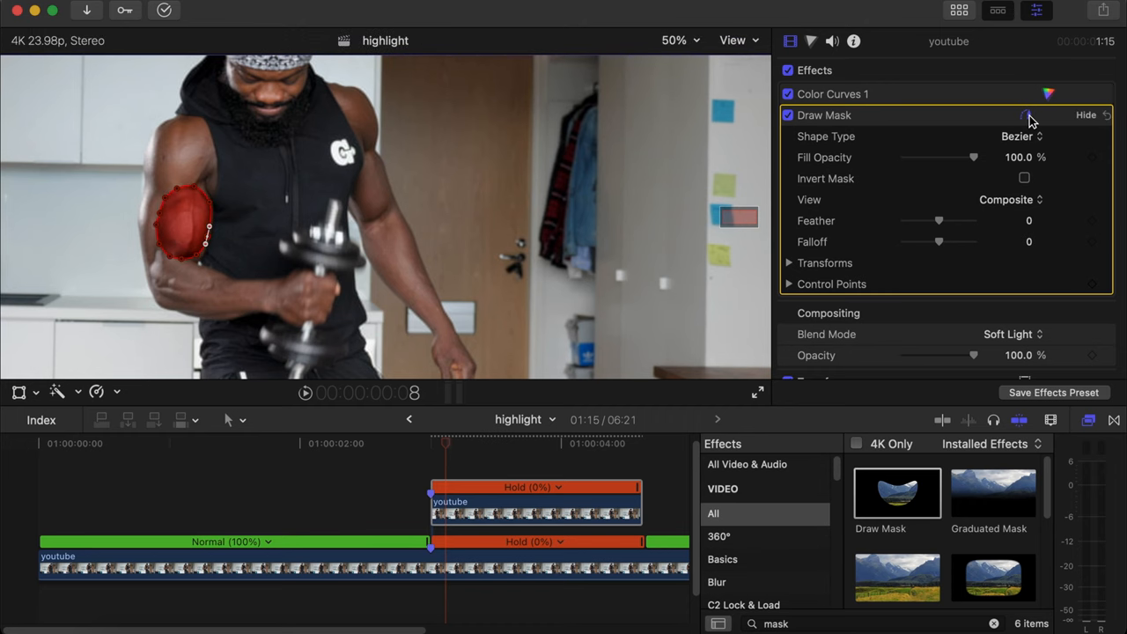
{"action": "left_click", "coordinate": [1026, 116]}
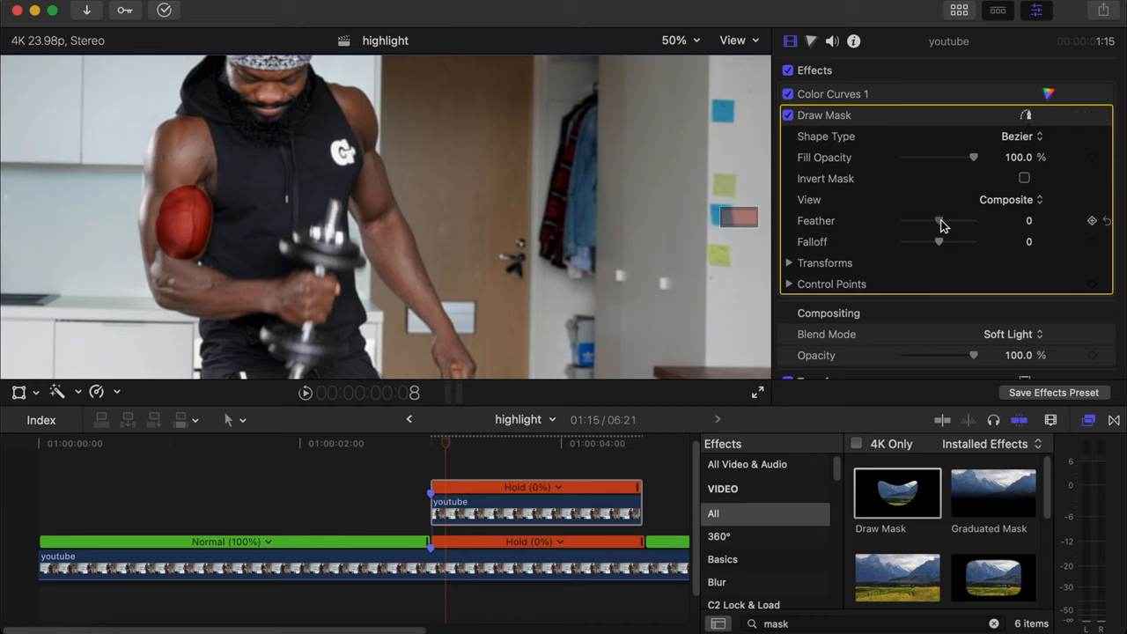
Feather the Draw Mask edge down to about -45 so the red fades into the arm
{"action": "left_click_drag", "start_coordinate": [973, 221], "coordinate": [929, 221]}
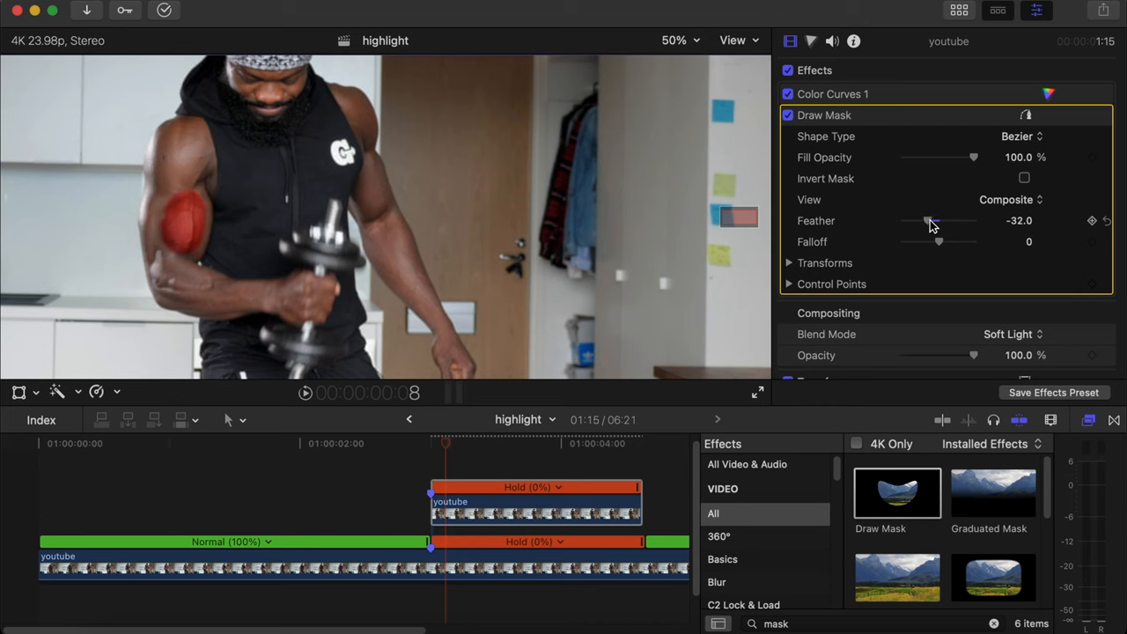
{"action": "left_click_drag", "start_coordinate": [938, 221], "coordinate": [929, 221]}
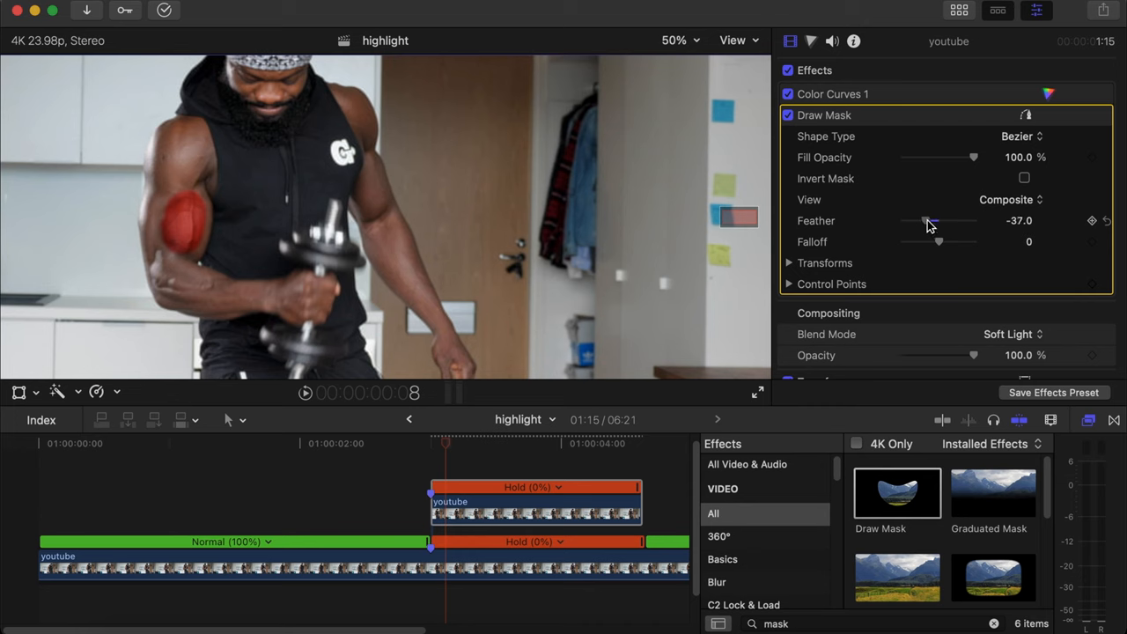
{"action": "left_click_drag", "start_coordinate": [933, 220], "coordinate": [925, 220]}
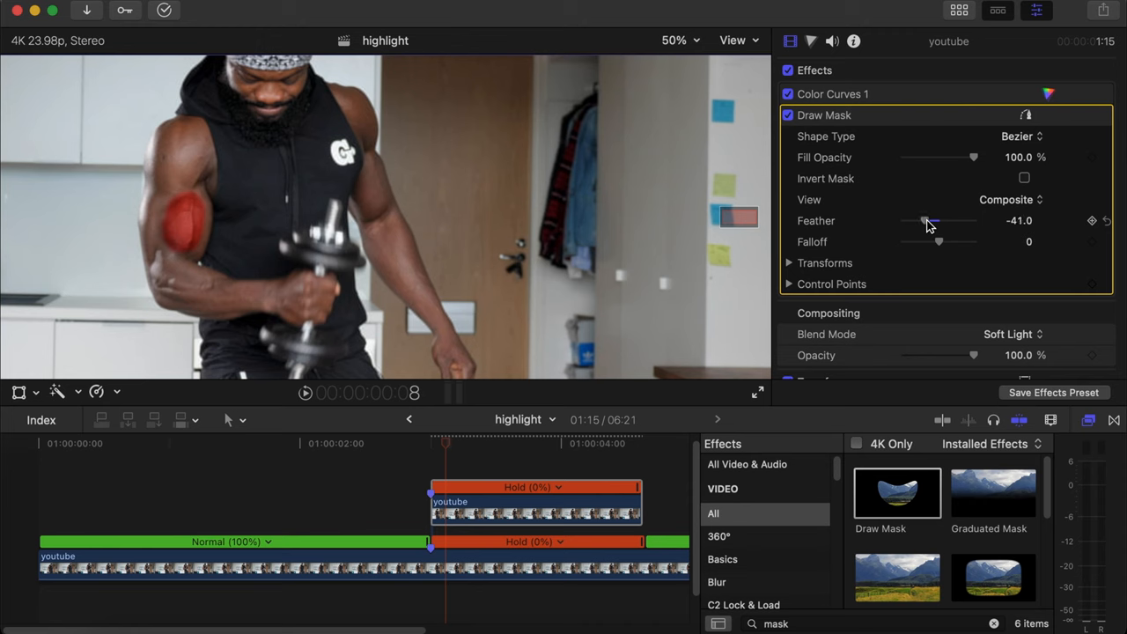
{"action": "left_click_drag", "start_coordinate": [928, 220], "coordinate": [923, 221]}
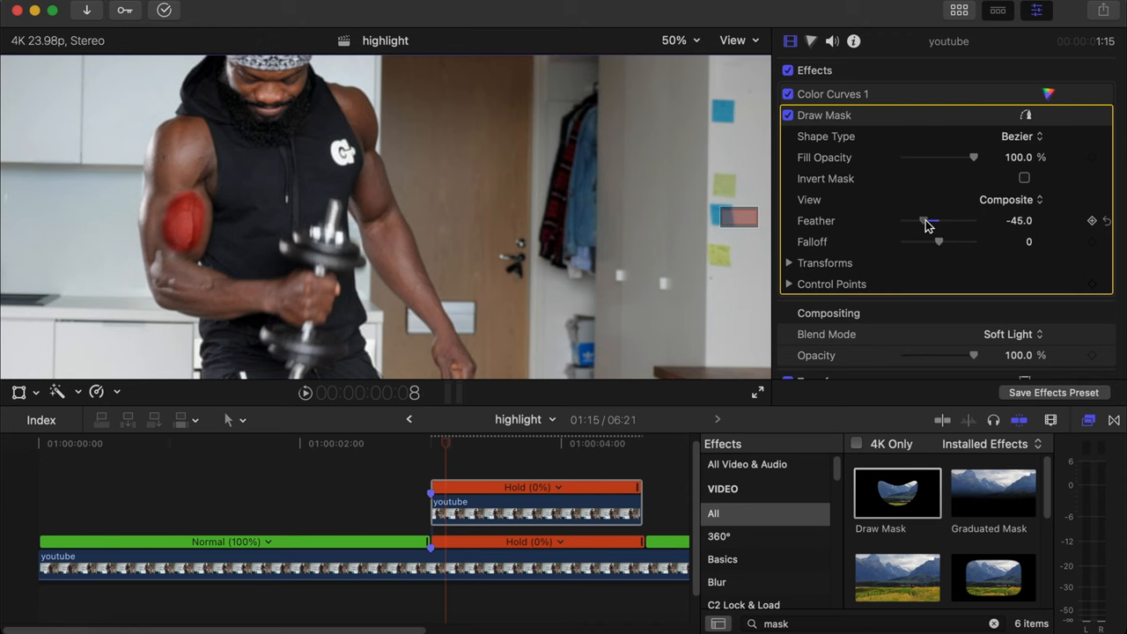
{"action": "mouse_move", "coordinate": [1011, 128]}
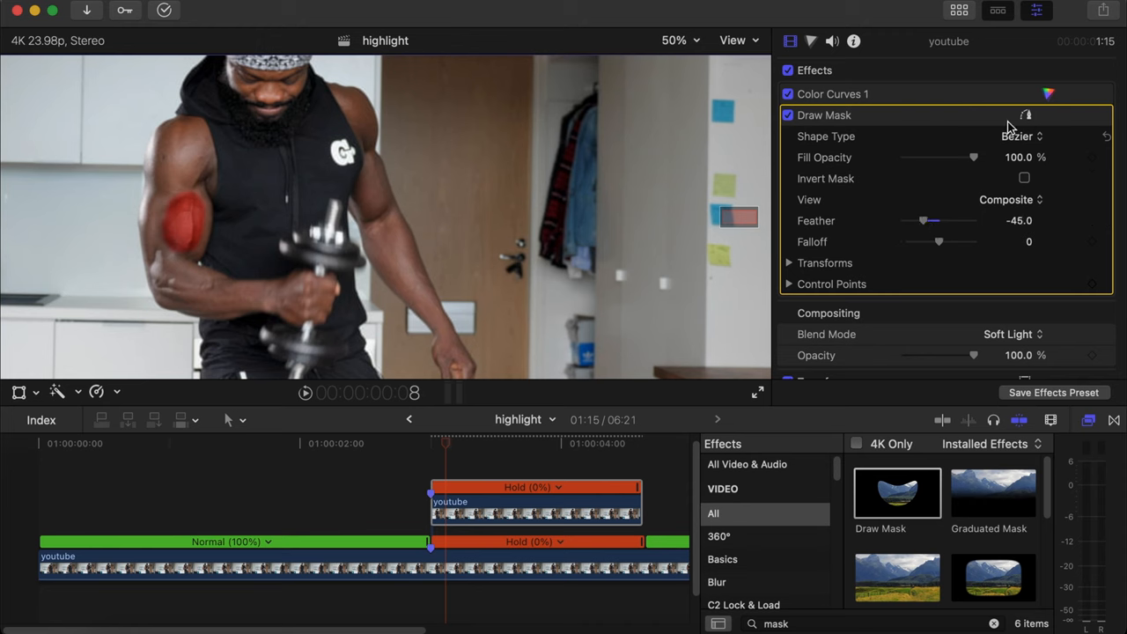
Show the mask outline, nudge it over the biceps and feather further to about -48
{"action": "left_click", "coordinate": [1027, 114]}
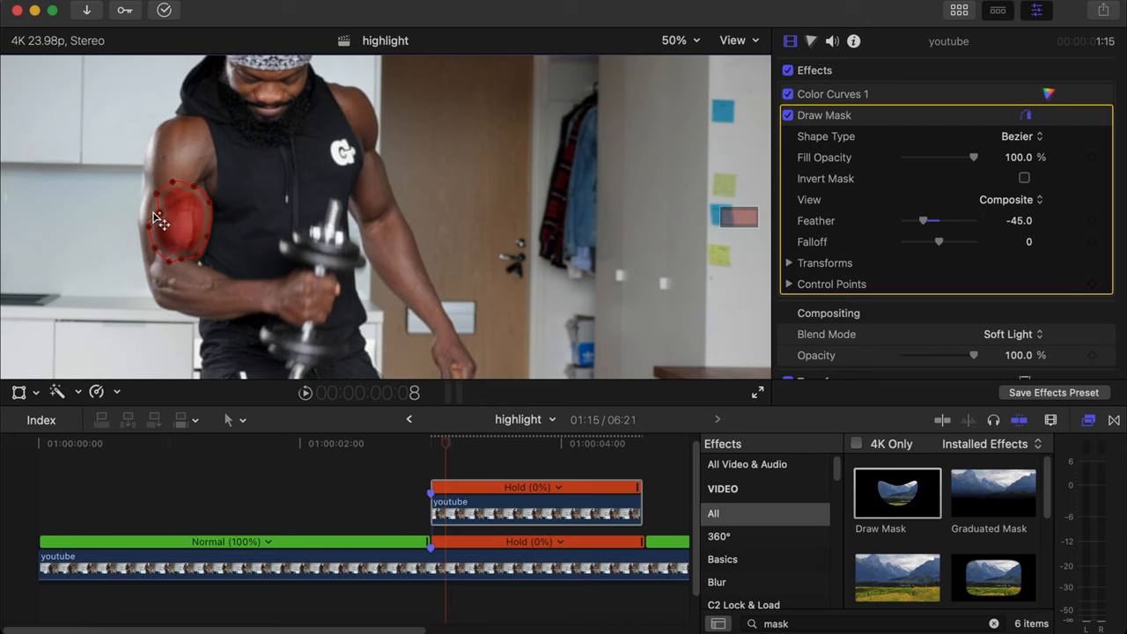
{"action": "left_click_drag", "start_coordinate": [163, 219], "coordinate": [207, 260]}
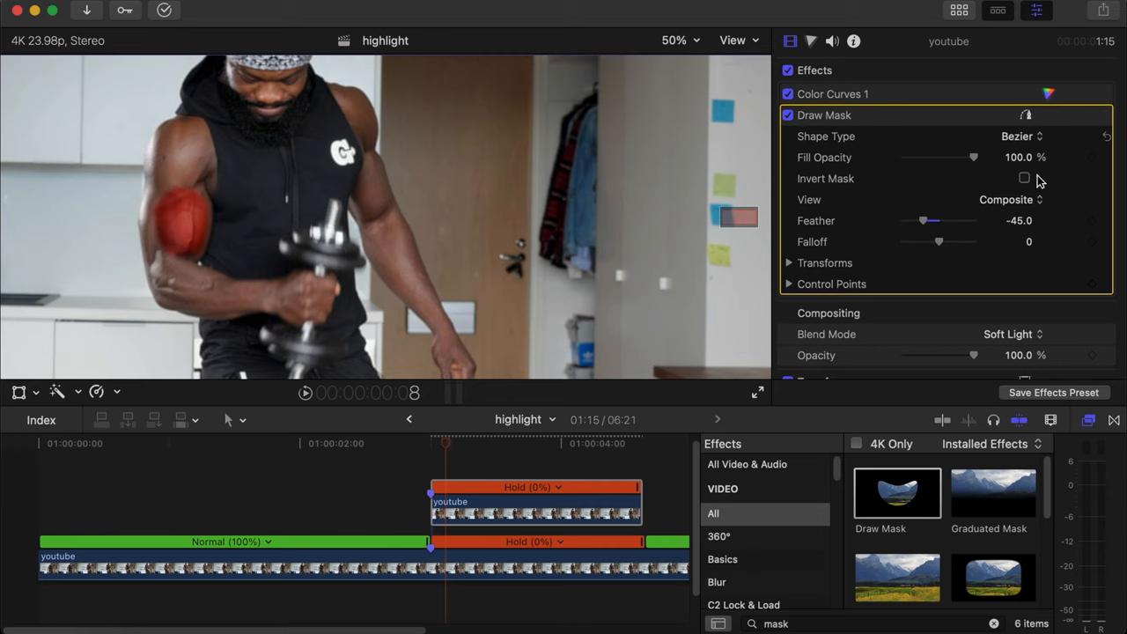
{"action": "left_click_drag", "start_coordinate": [947, 220], "coordinate": [923, 221]}
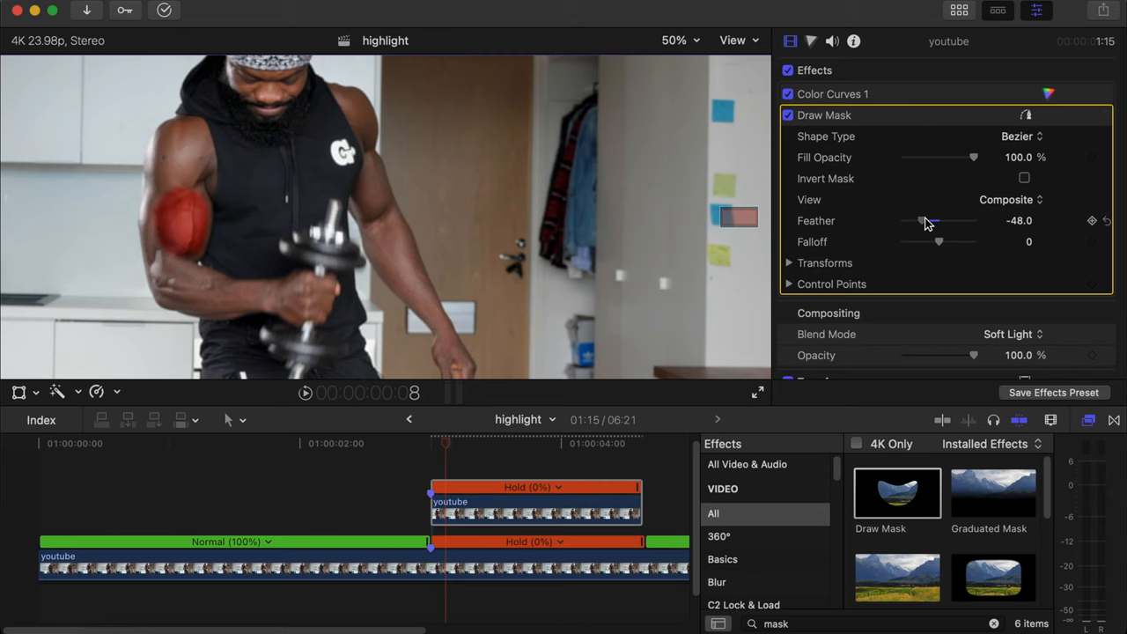